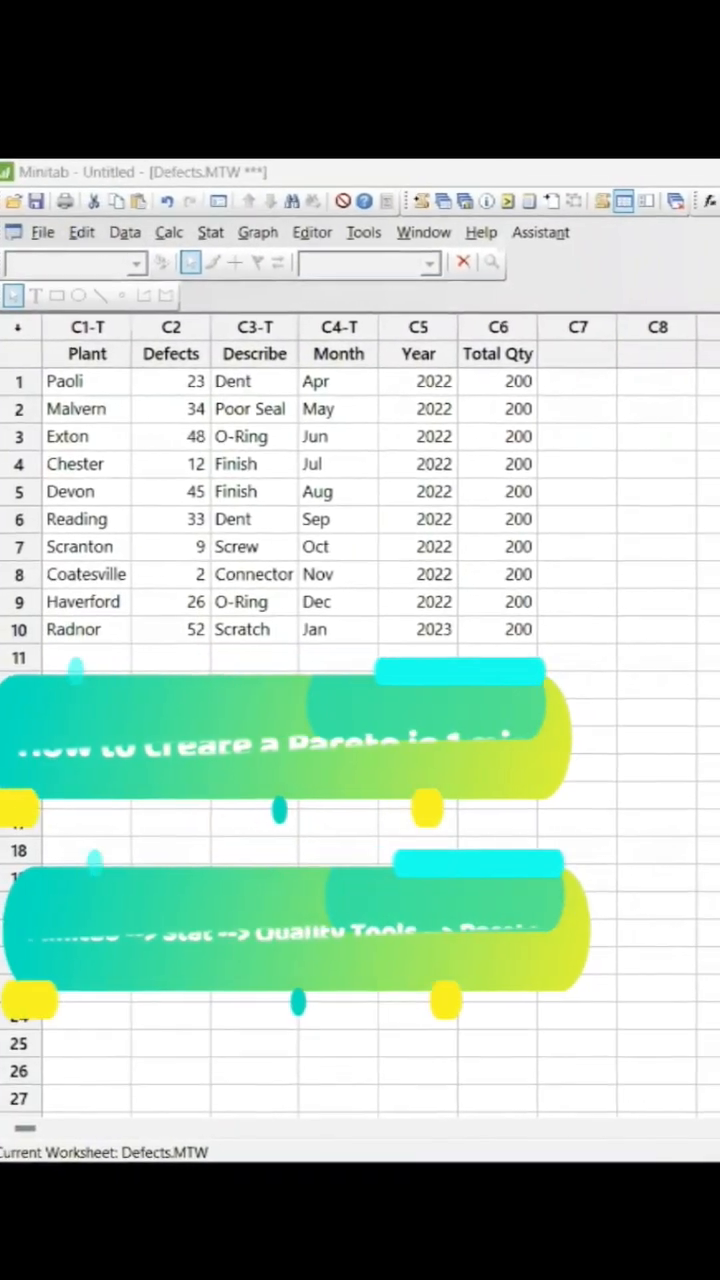
# - Open the Pareto Chart dialog for the Defects worksheet via Stat > Quality Tools
pyautogui.hscroll(3)
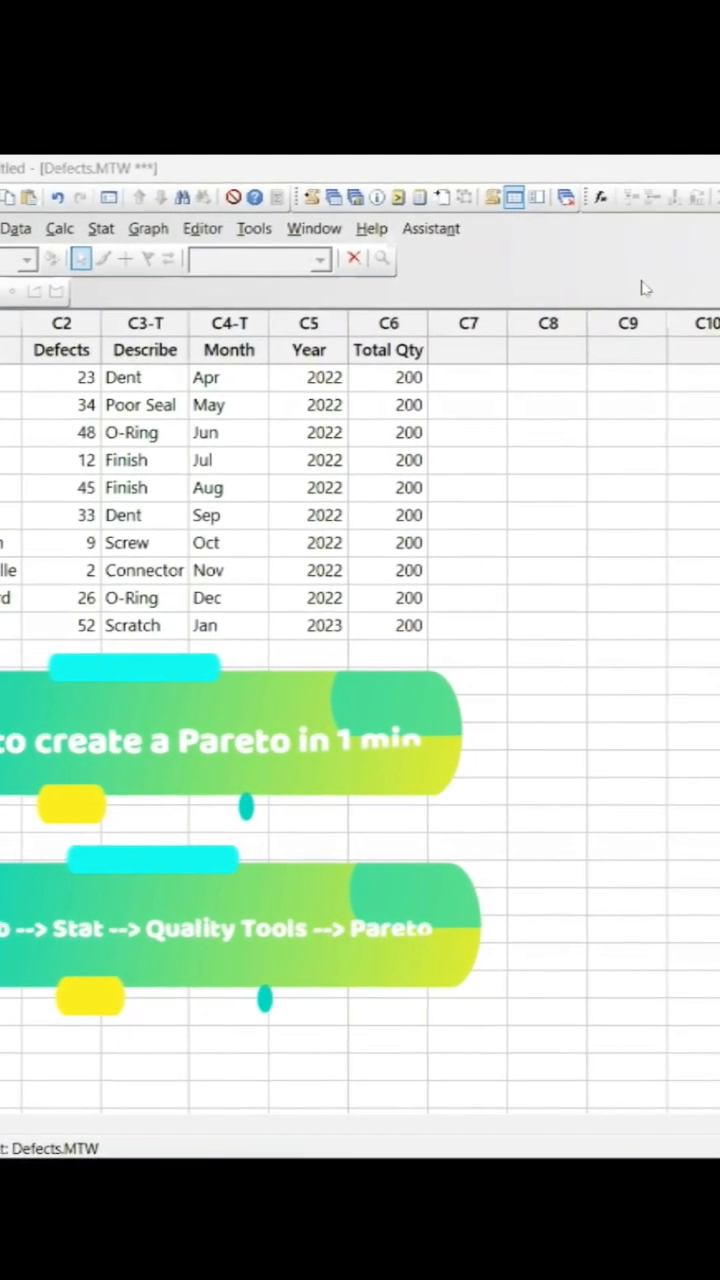
pyautogui.click(101, 228)
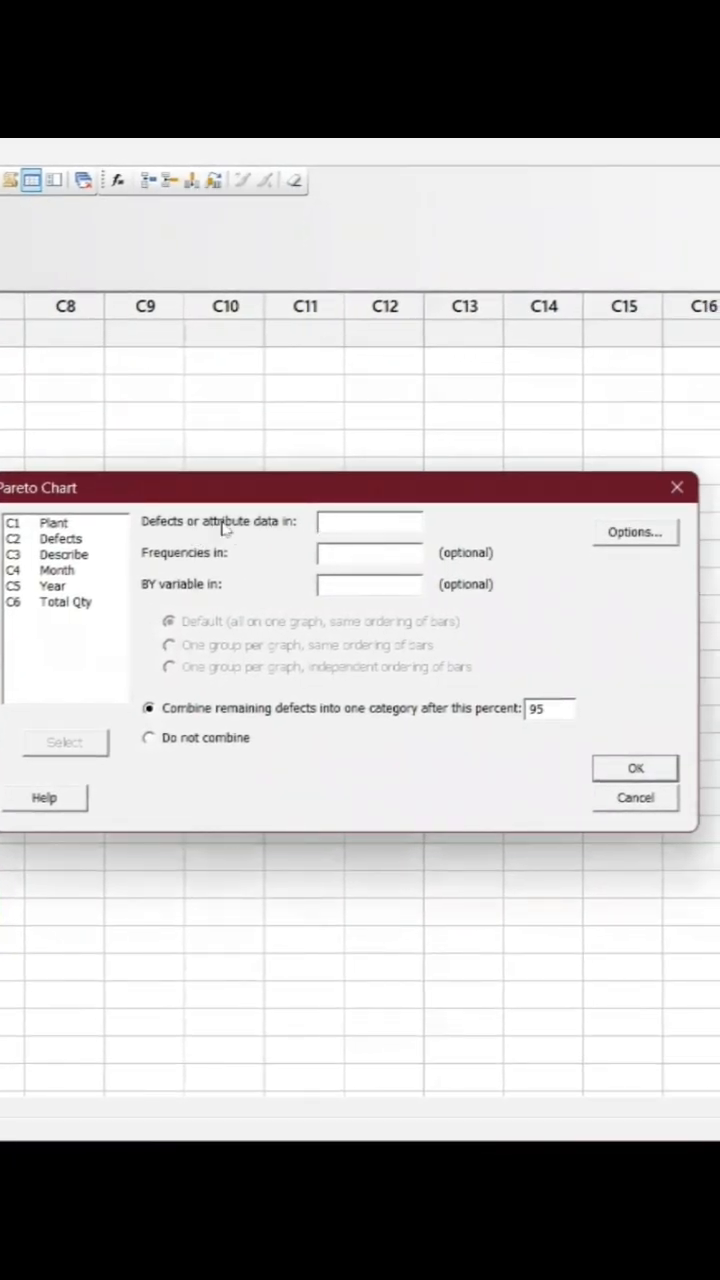
# - Create a Pareto chart of Plant with Defects as frequencies, not combining categories
pyautogui.click(55, 522)
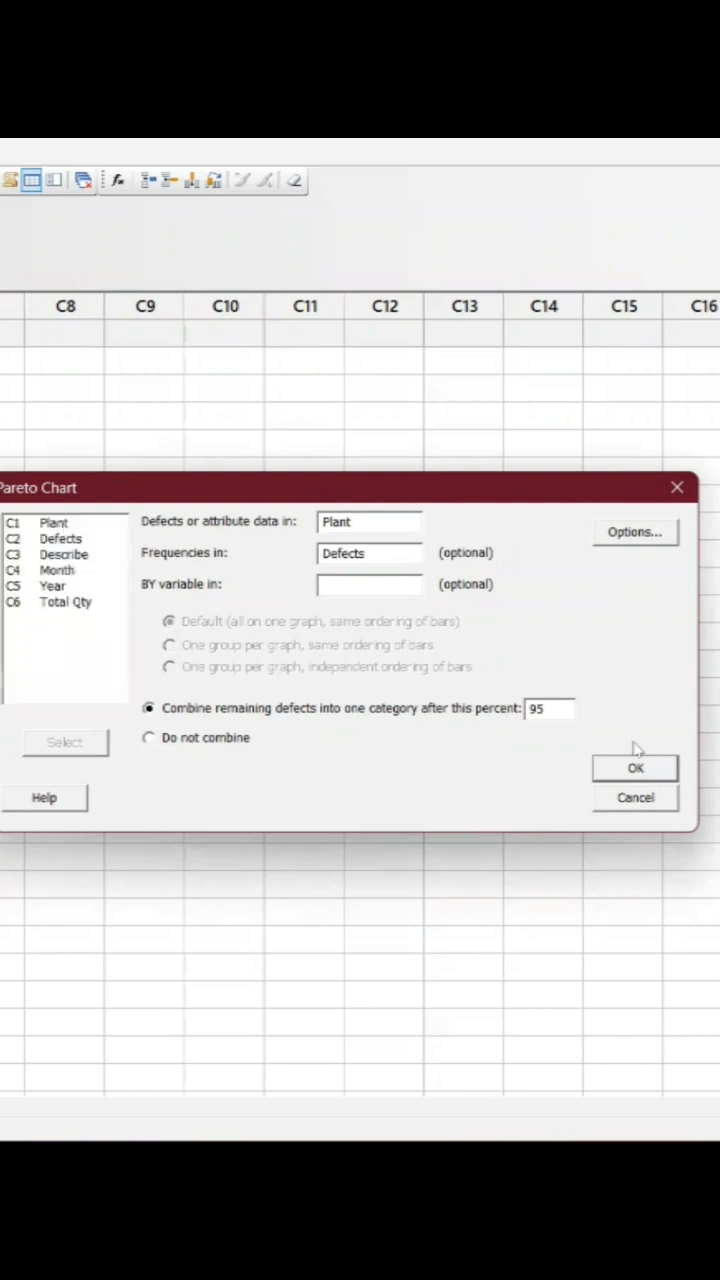
pyautogui.click(148, 737)
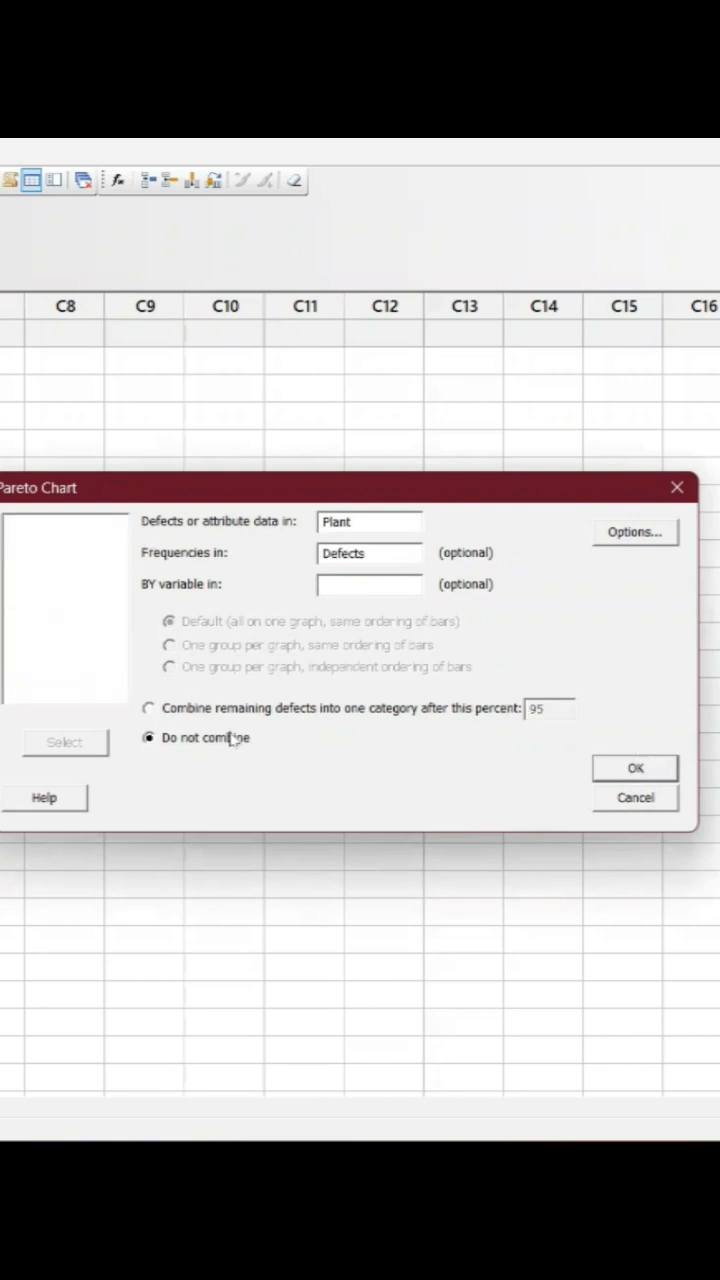
pyautogui.click(634, 767)
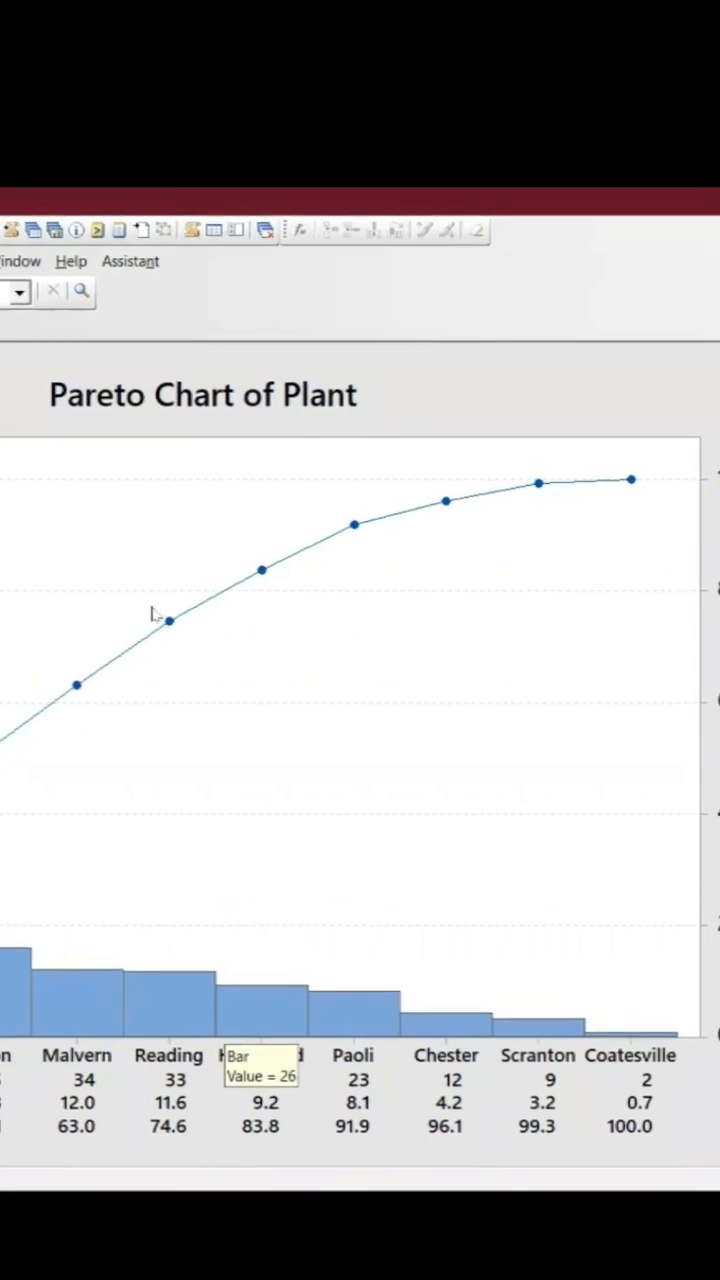
# - Add reference lines at Haverford, marking 80% cumulative defects on the Pareto chart
pyautogui.rightClick(160, 620)
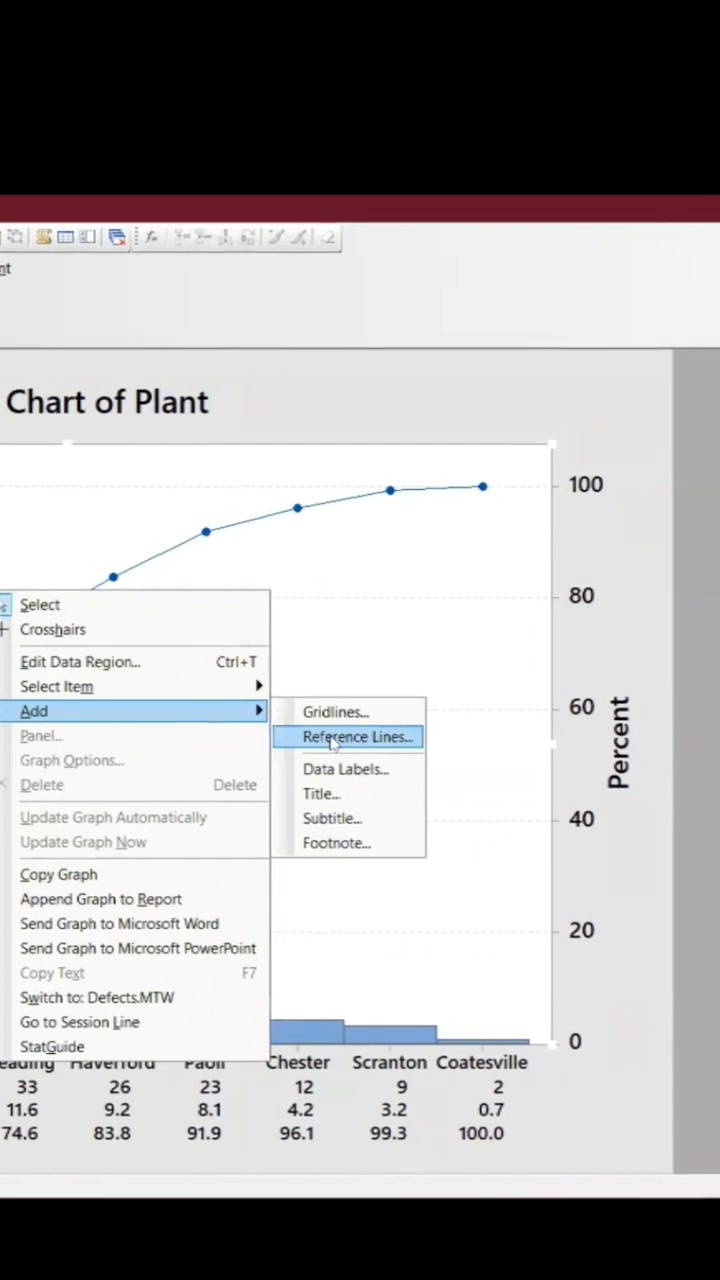
pyautogui.click(354, 737)
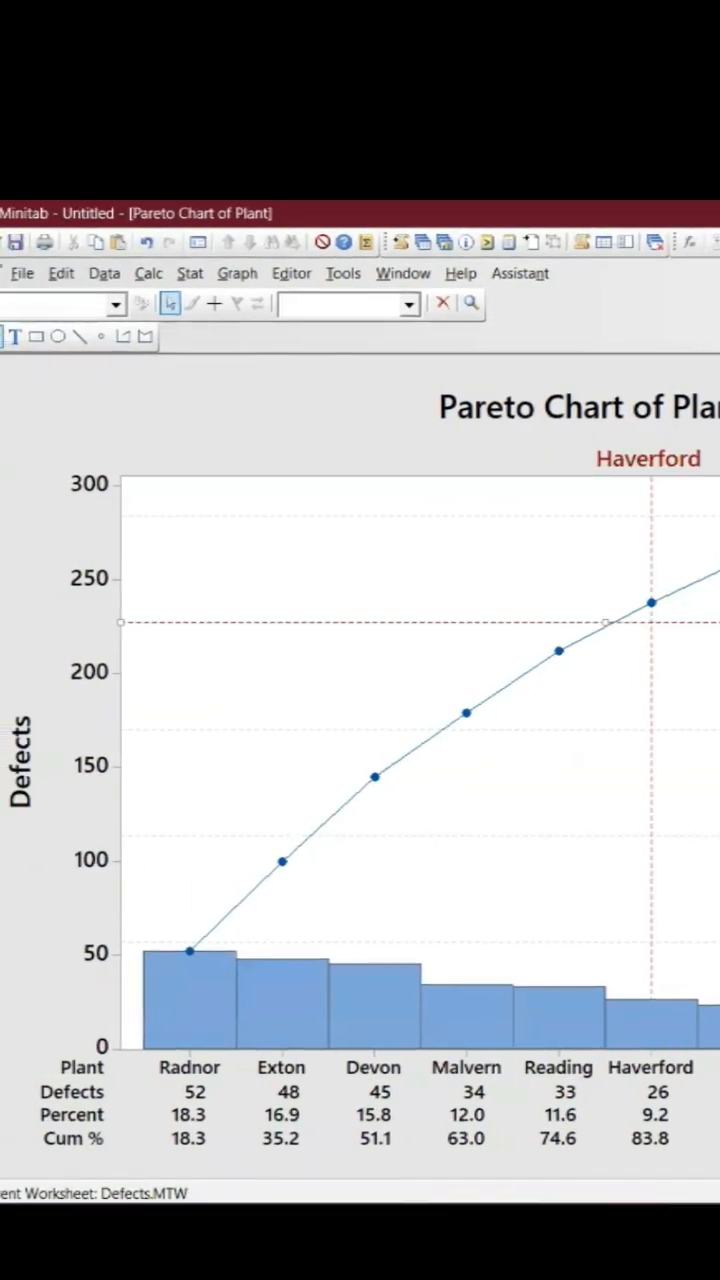
pyautogui.click(648, 458)
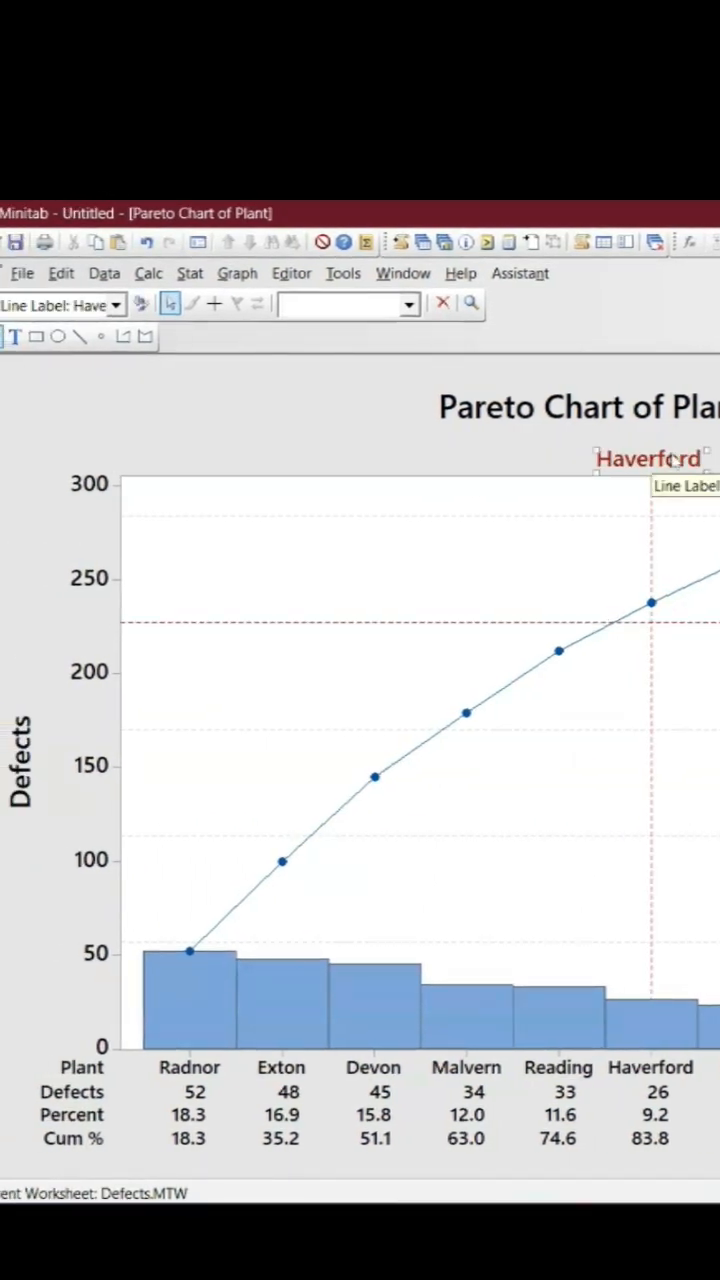